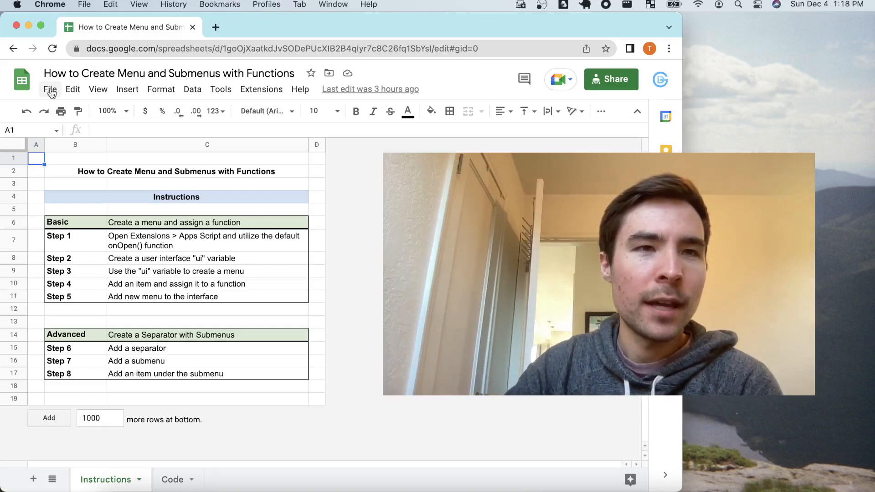
Step: Review the sheet's Insert options and the Step 1 note in C7, then reselect A1
left_click(127, 90)
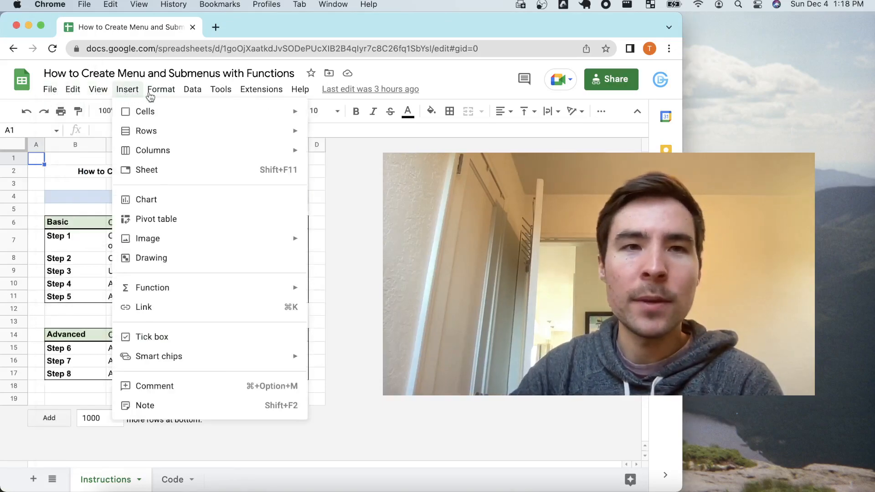
left_click(162, 89)
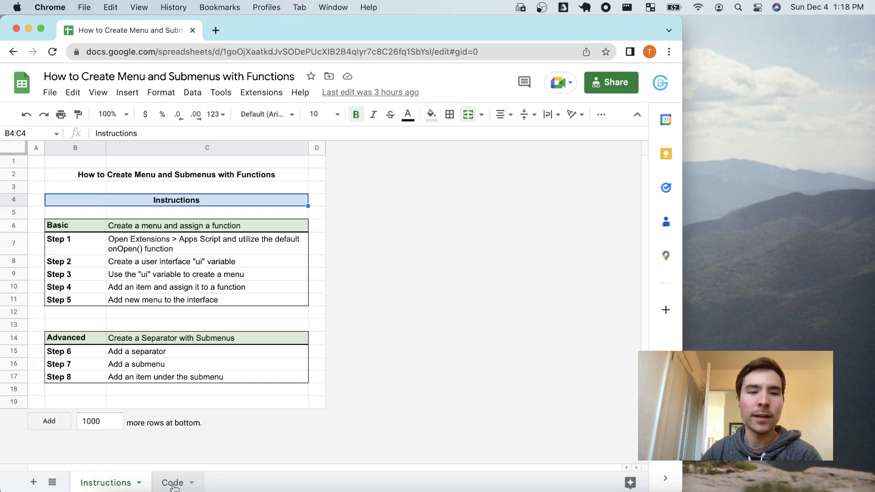
mouse_move(346, 244)
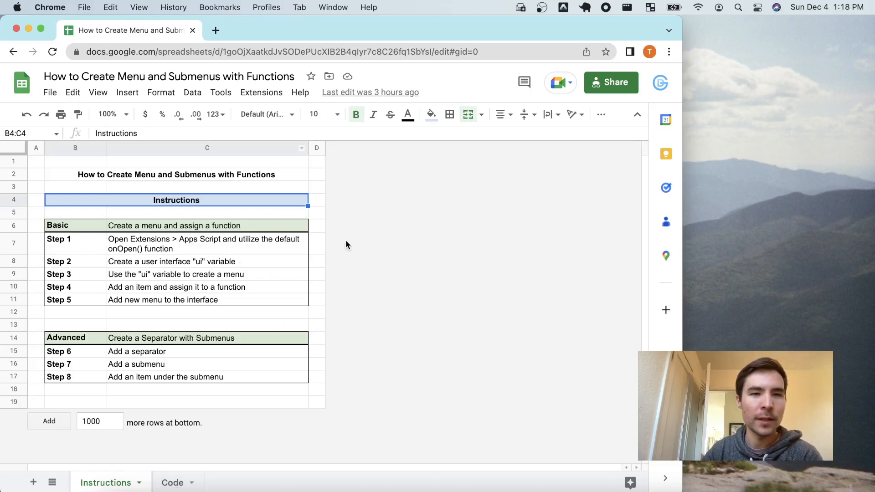
left_click(207, 244)
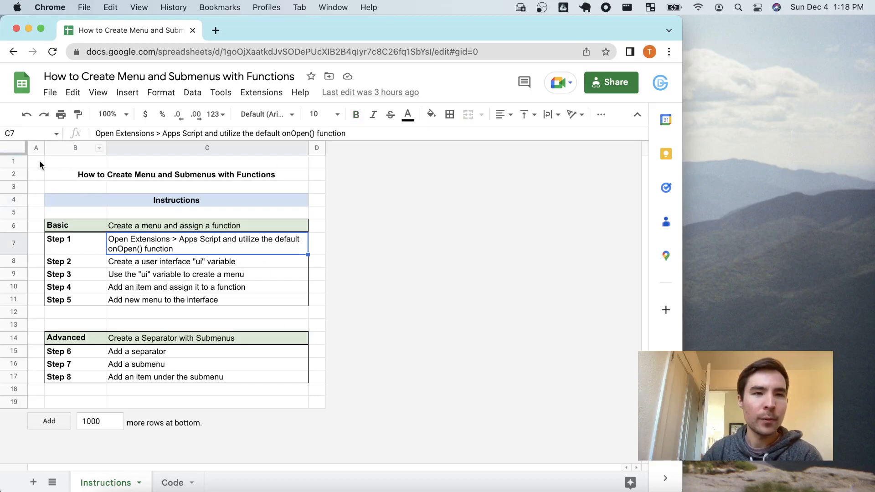
left_click(261, 92)
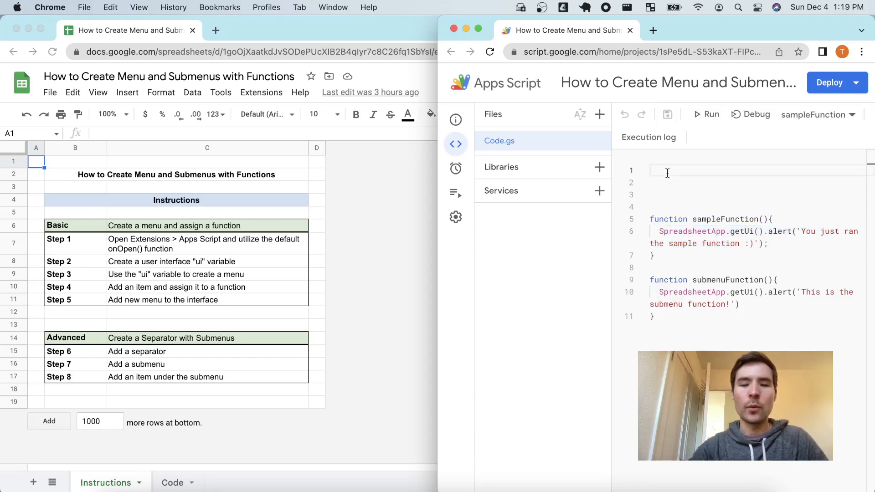
Step: Write function onOpen() at the top declaring const ui = SpreadsheetApp.getUi()
type("function onO")
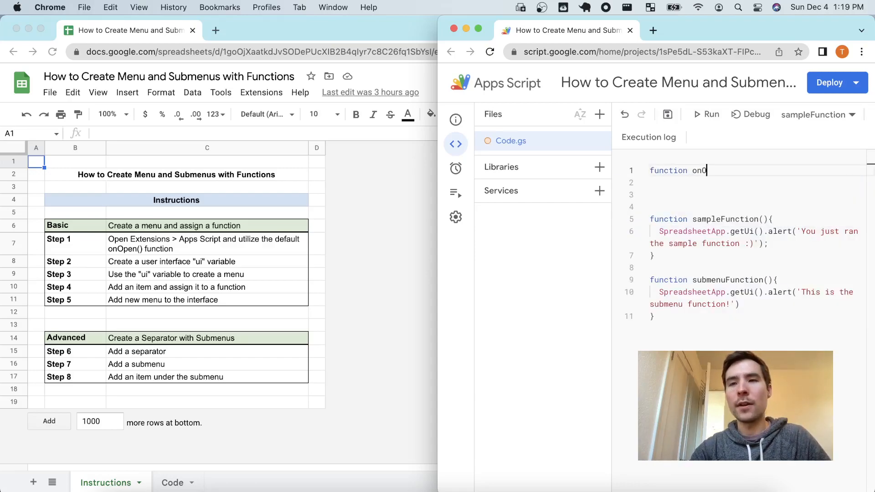
type("pen(){")
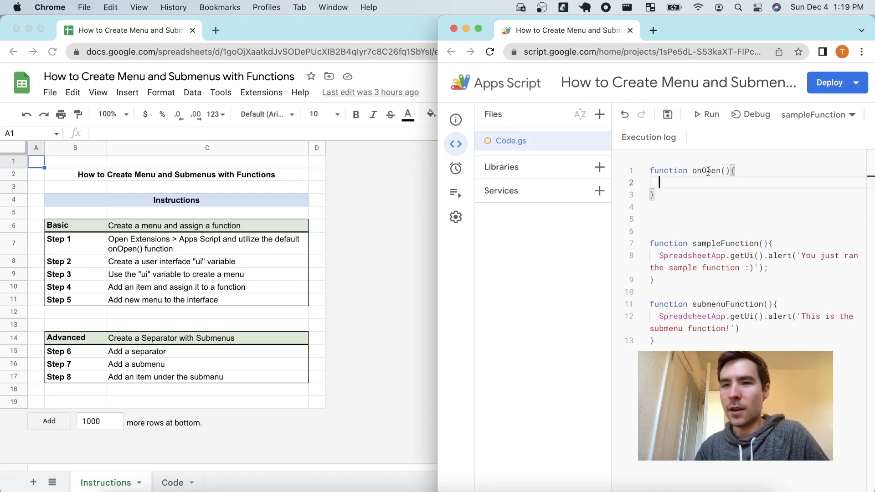
double_click(706, 170)
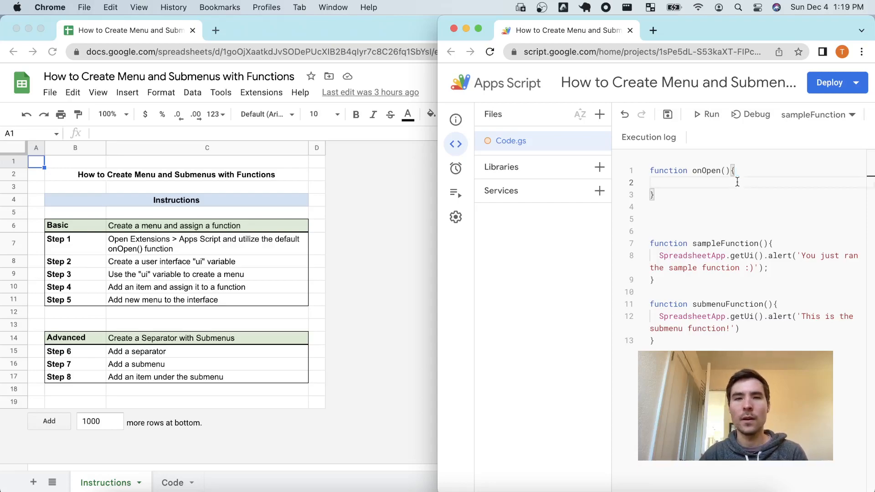
type("const")
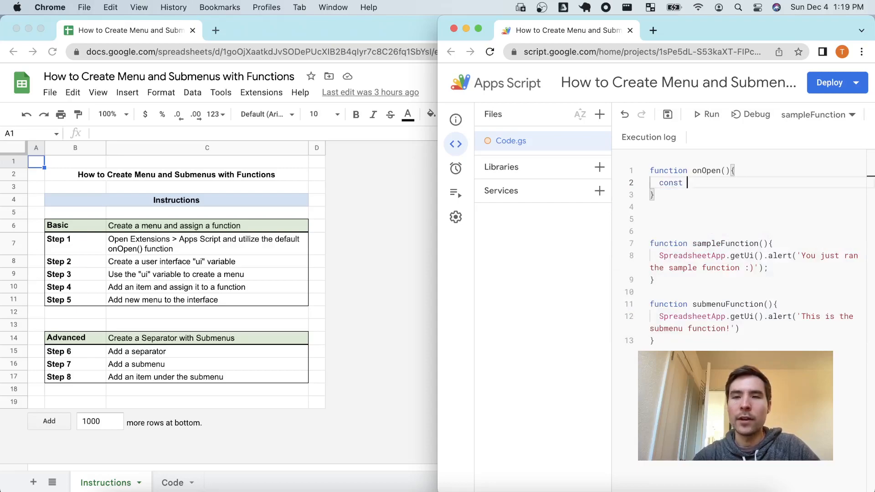
type("ui")
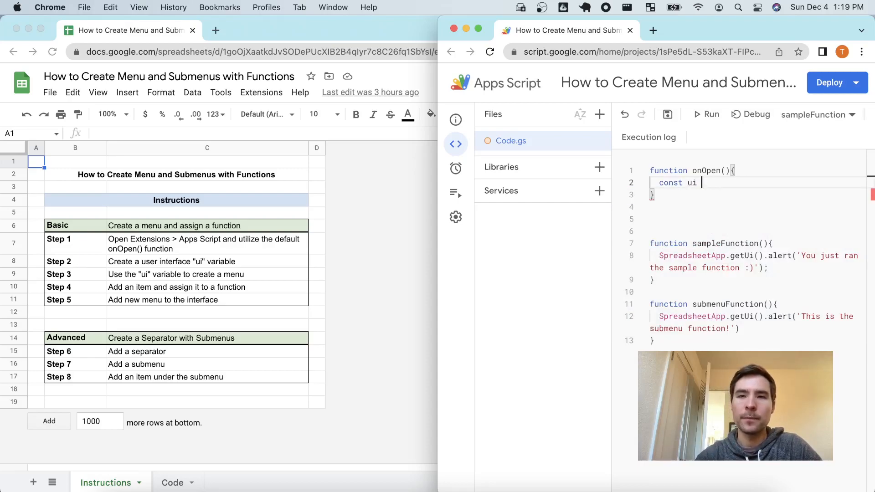
type("= Sprea")
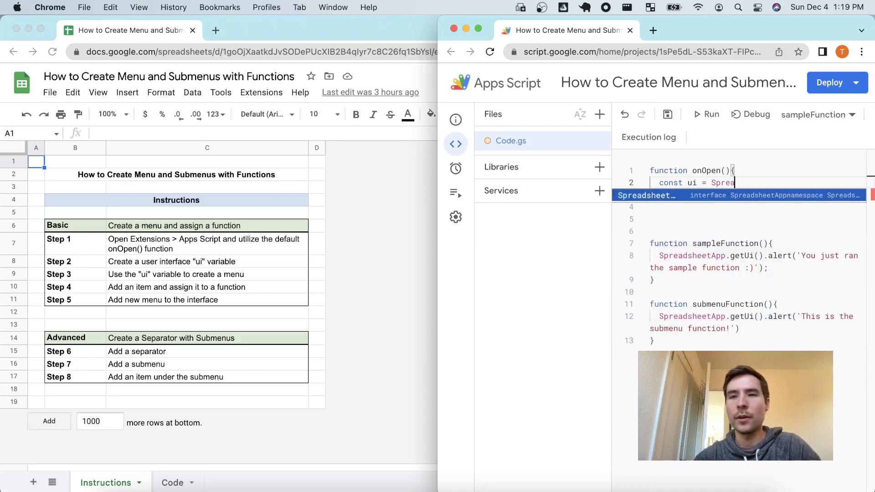
type("SpreadsheetApp.getUi();")
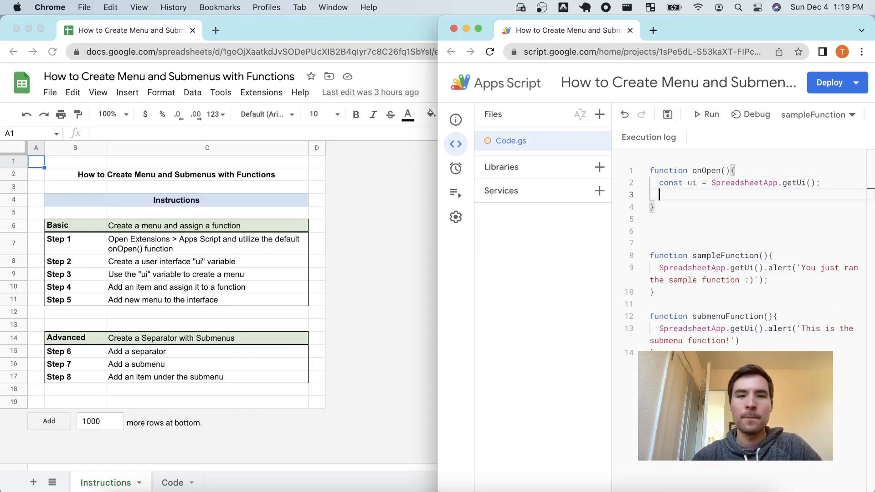
Step: Begin a new onOpen line with 'ui.' to list methods such as createMenu
type("ui")
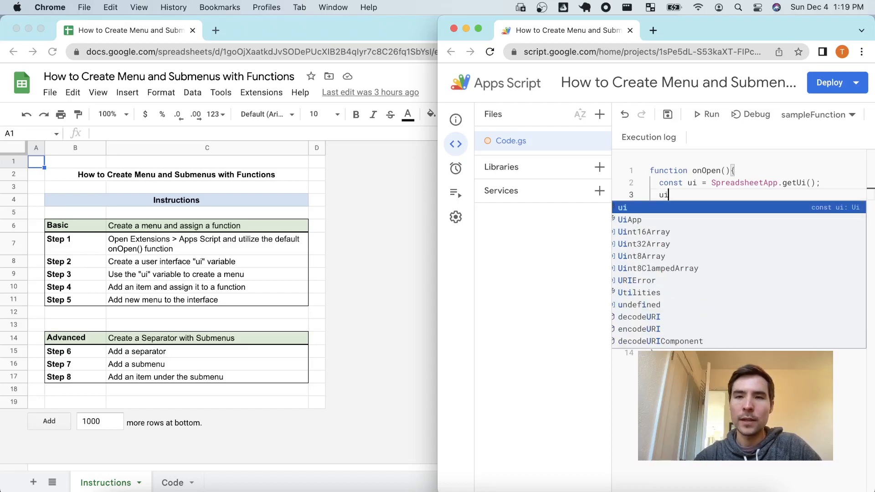
type(".")
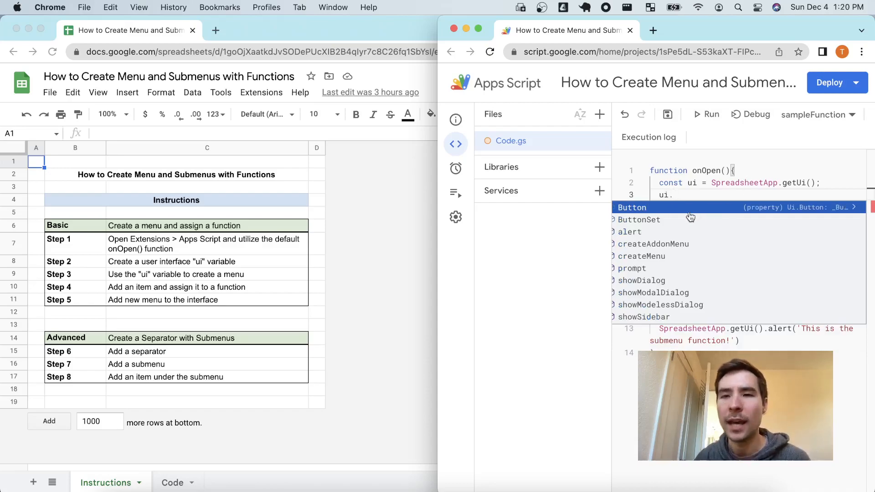
mouse_move(666, 230)
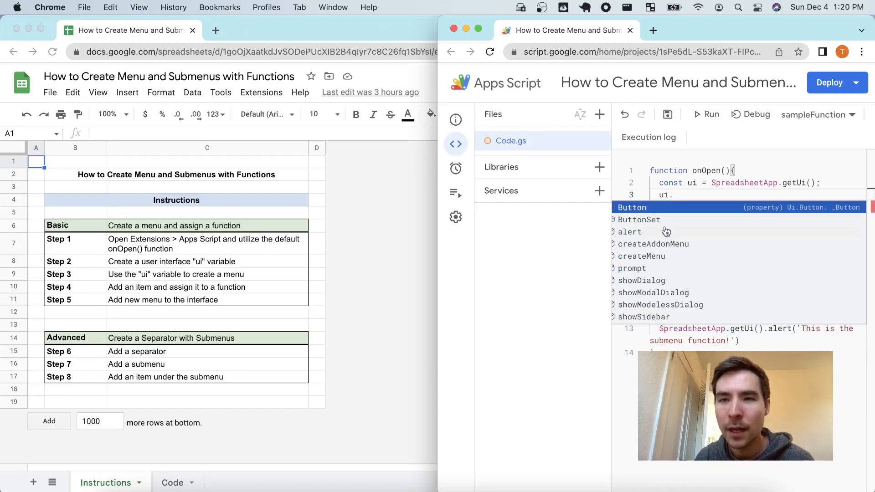
mouse_move(657, 236)
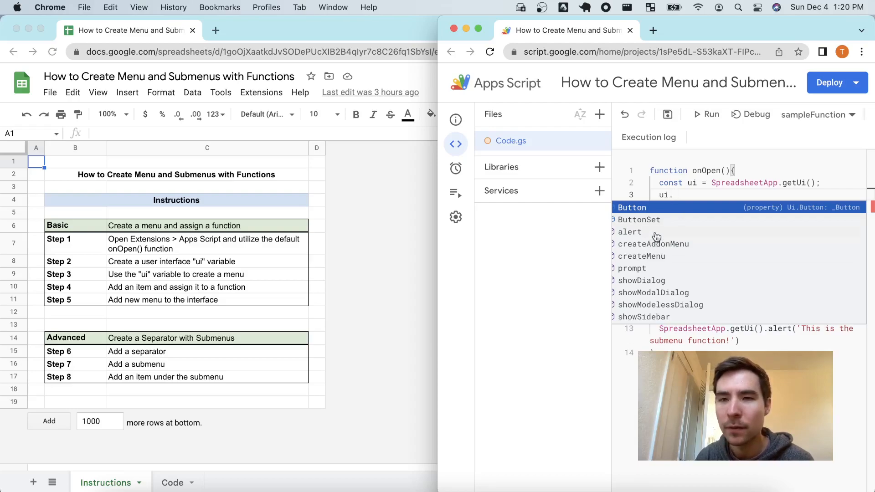
mouse_move(655, 256)
type("createMenu('My Menu')")
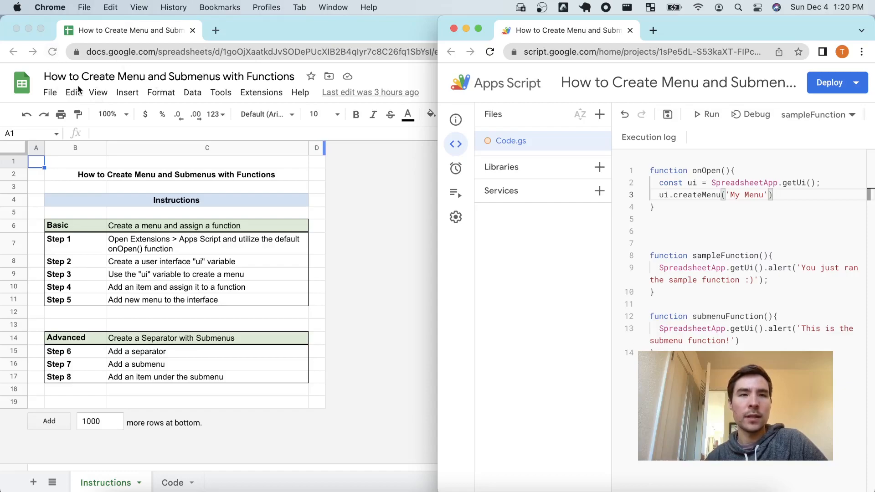
mouse_move(317, 95)
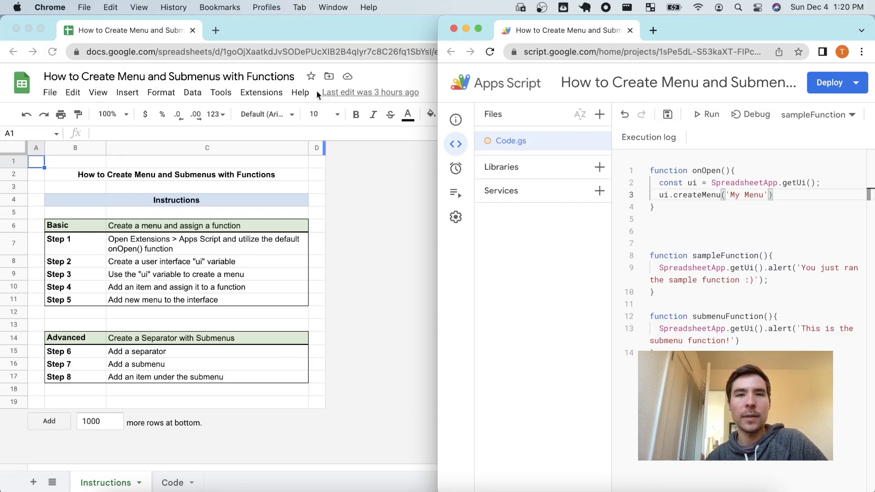
mouse_move(742, 150)
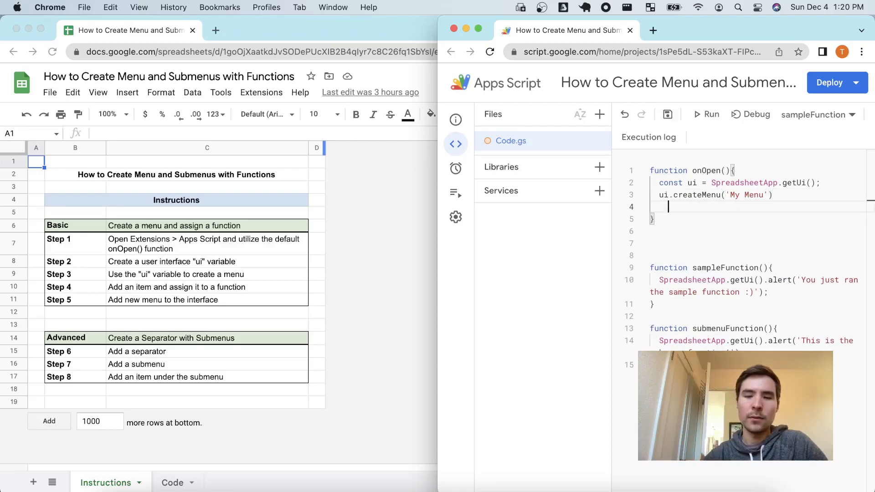
Step: Chain .addToUi() onto the My Menu call and run onOpen
type(".")
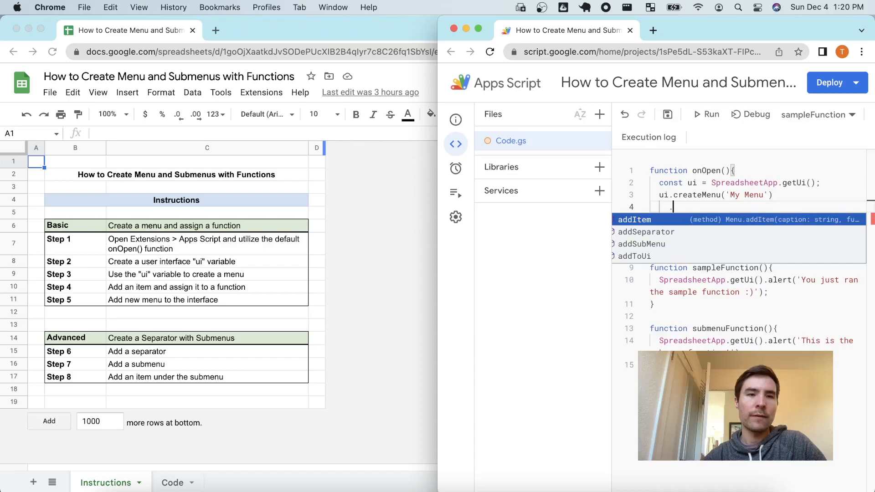
type("add")
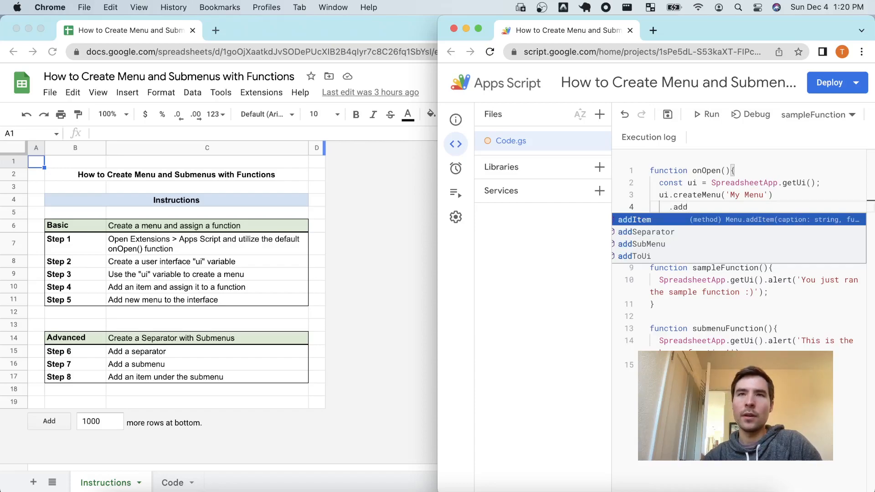
type("to")
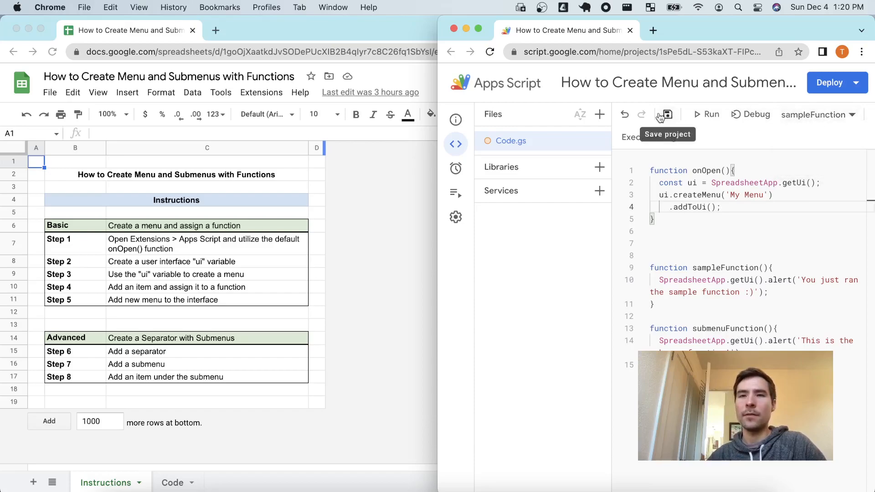
mouse_move(815, 115)
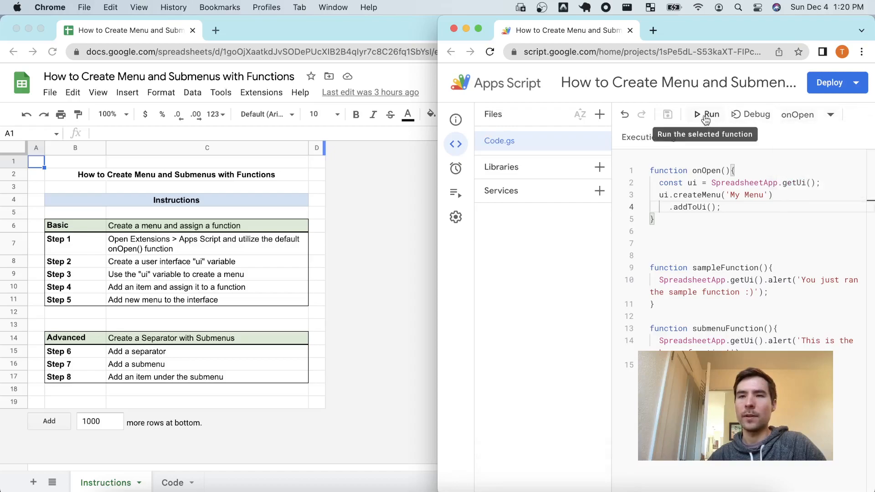
left_click(709, 114)
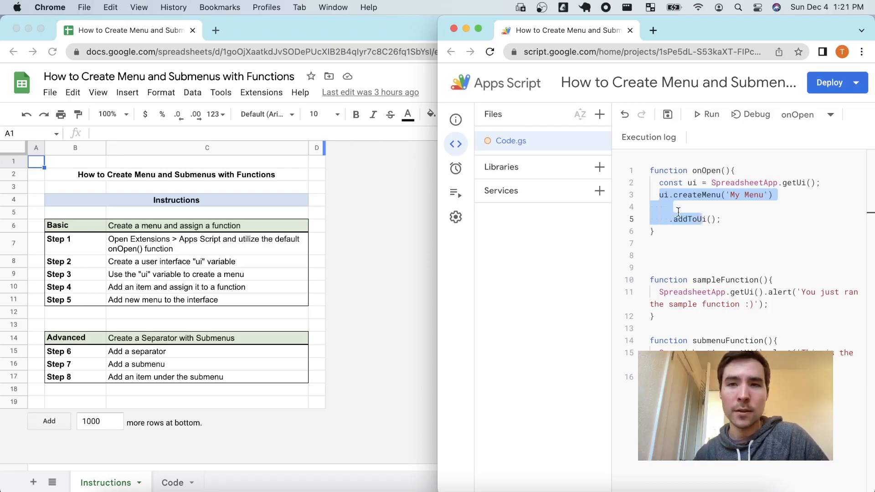
Step: Insert .addItem('Sample Function', 'sampleFunction') between createMenu('My Menu') and .addToUi()
left_click(687, 207)
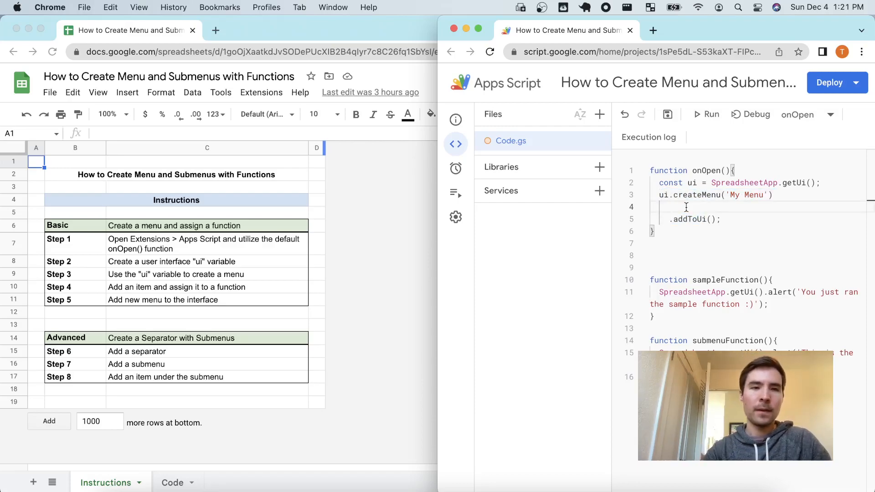
type(".addit")
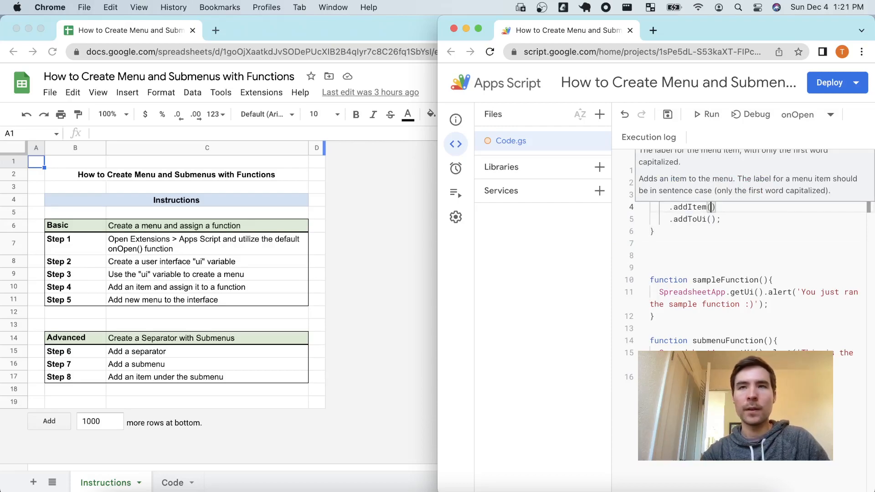
type("Sample F'")
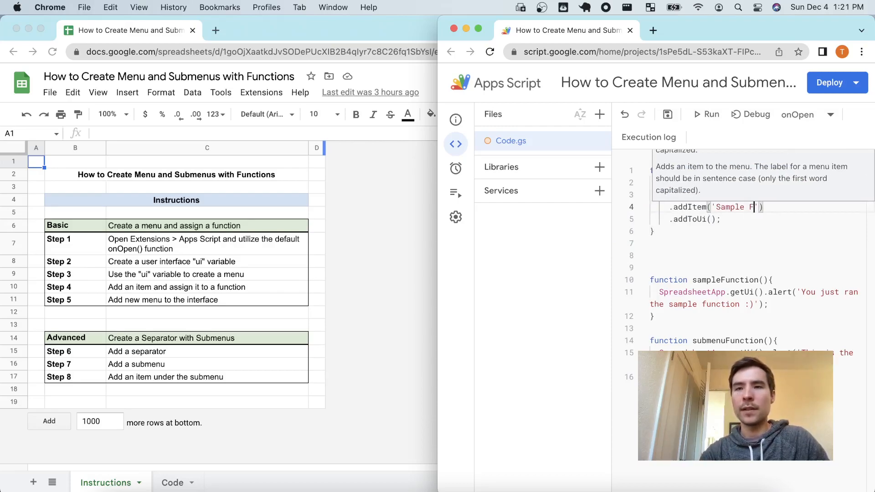
type("unction',")
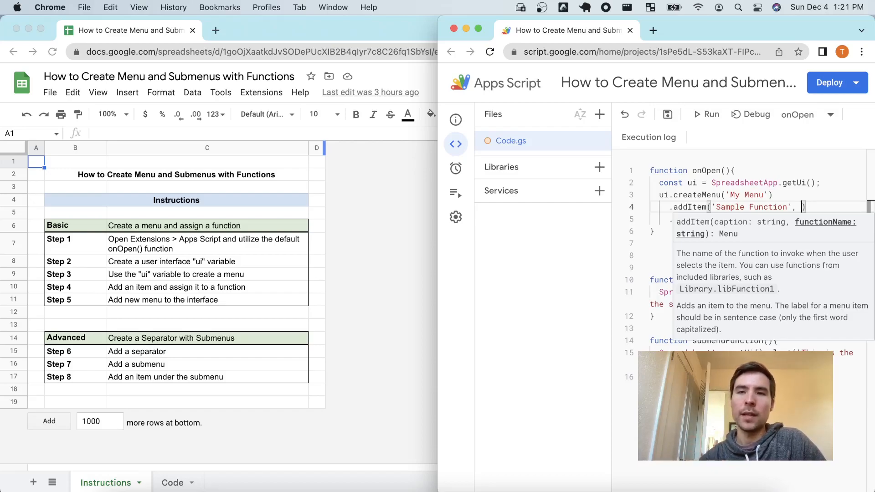
type("'sa'")
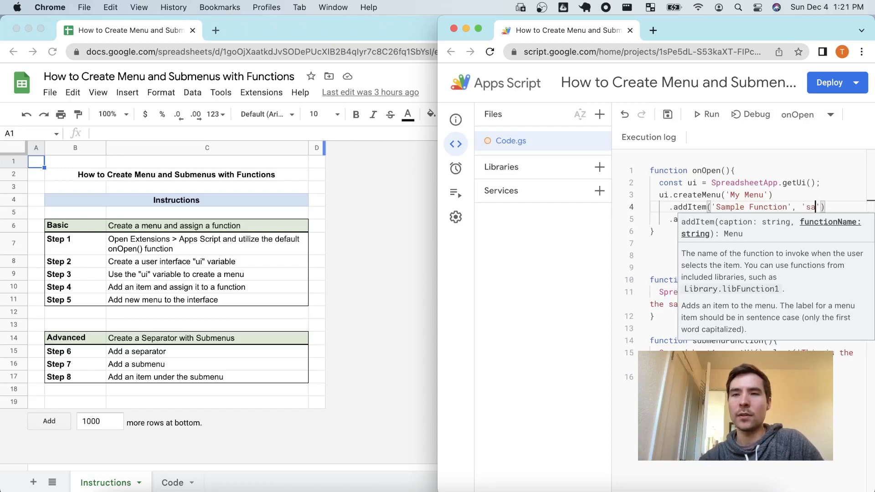
type("mpleFunction")
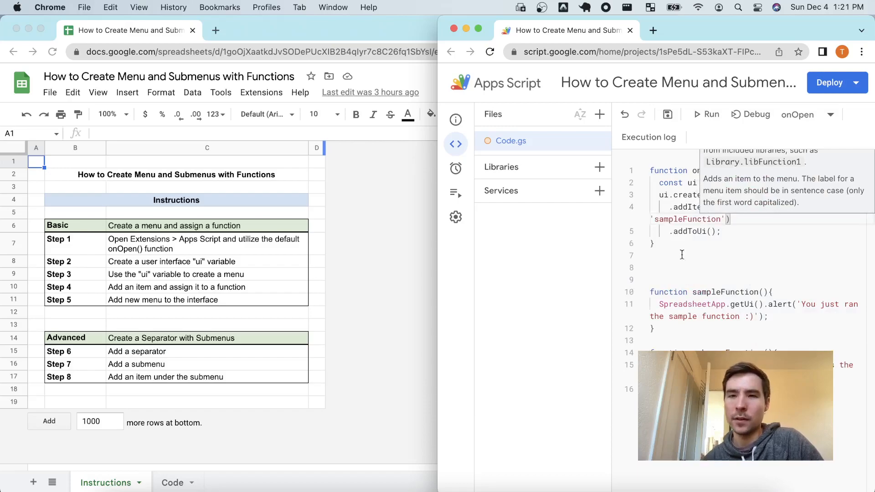
double_click(722, 292)
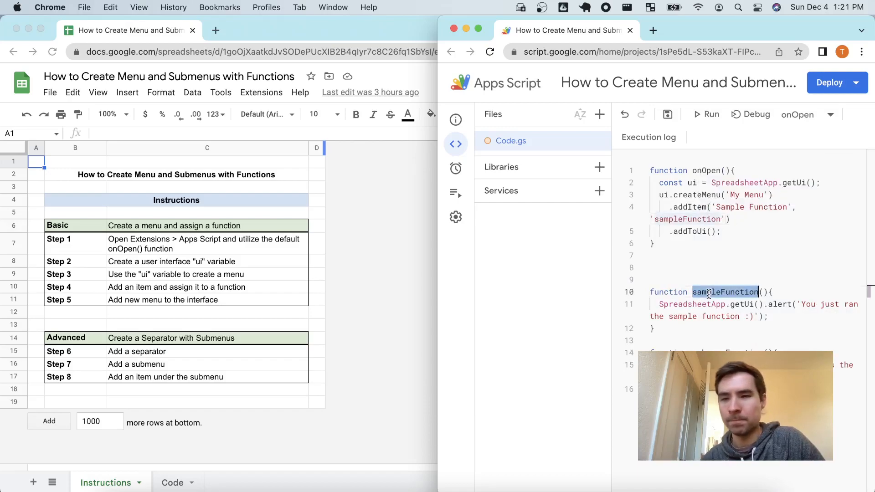
left_click(731, 219)
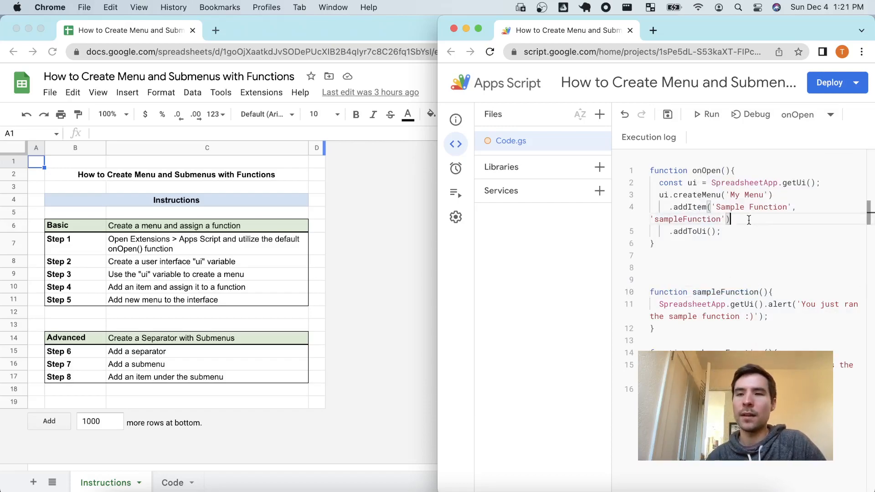
mouse_move(668, 115)
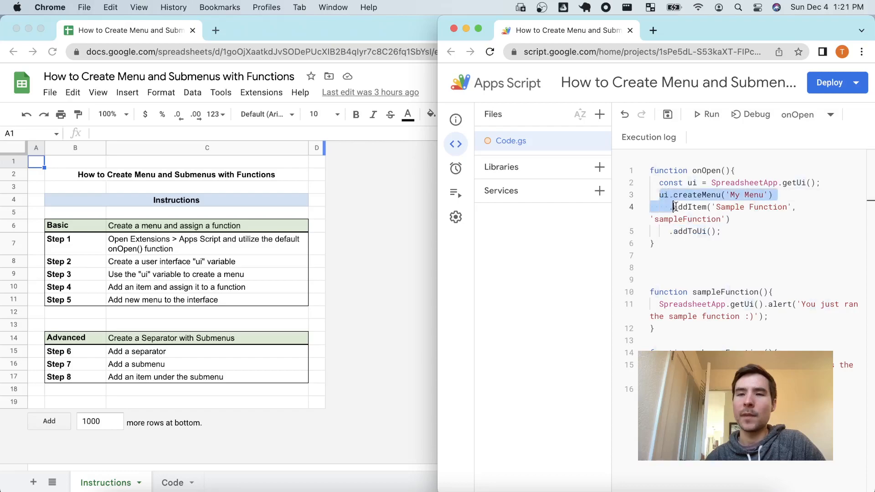
mouse_move(667, 115)
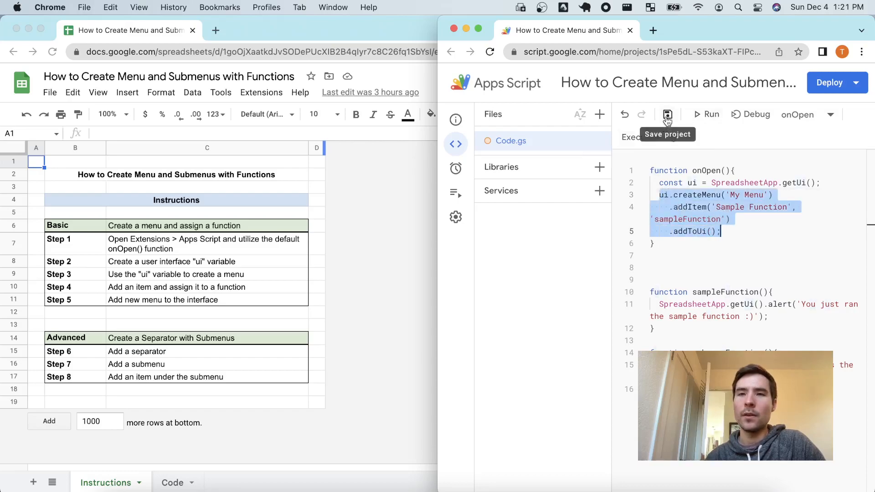
Step: Save the script project and reload the spreadsheet so onOpen adds My Menu
left_click(668, 114)
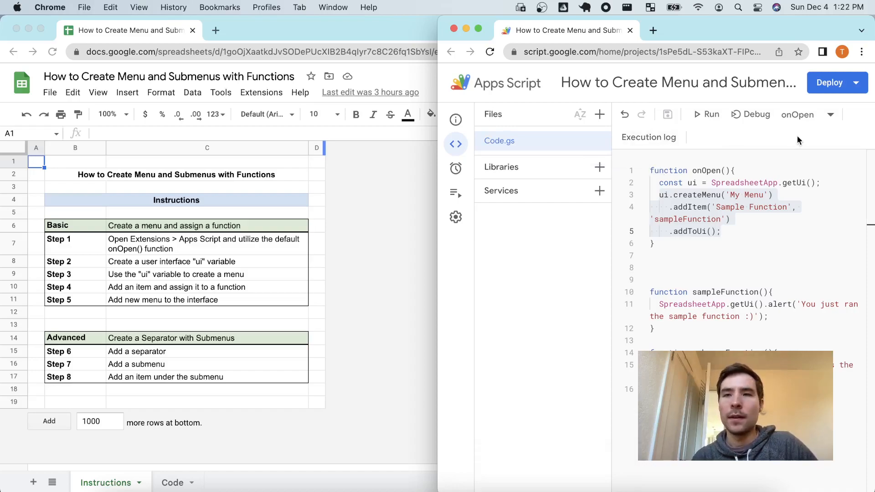
double_click(705, 170)
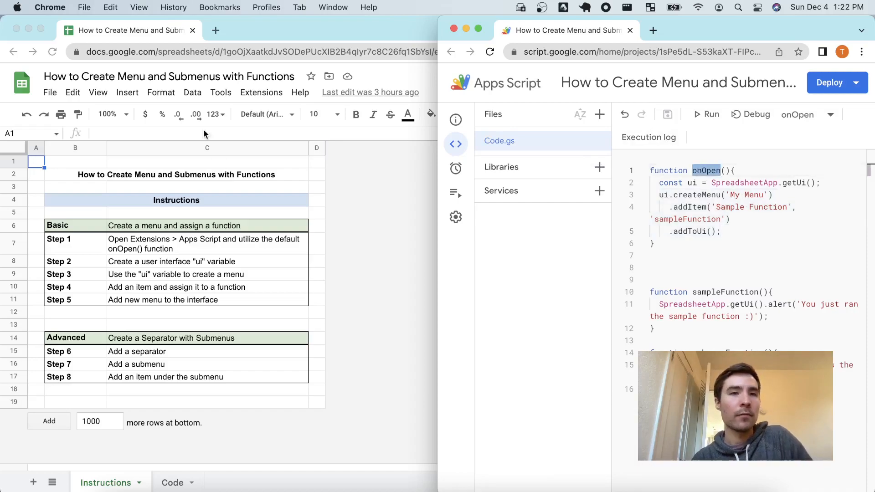
mouse_move(798, 115)
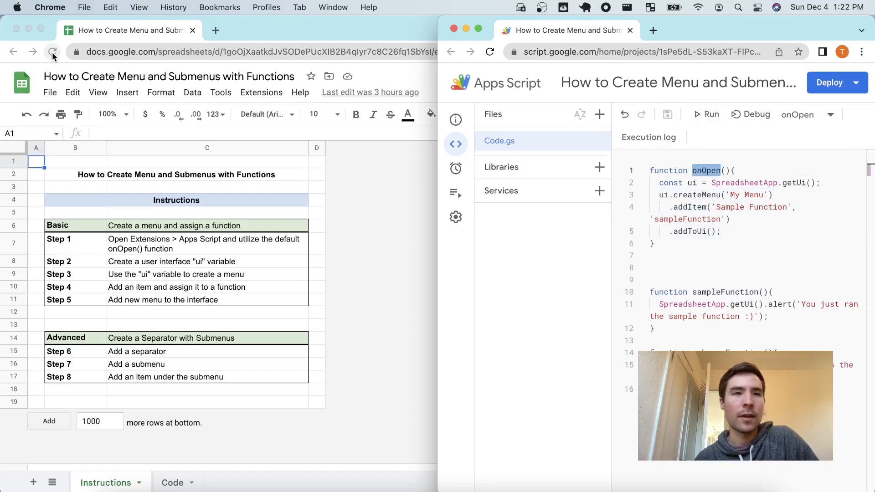
left_click(52, 52)
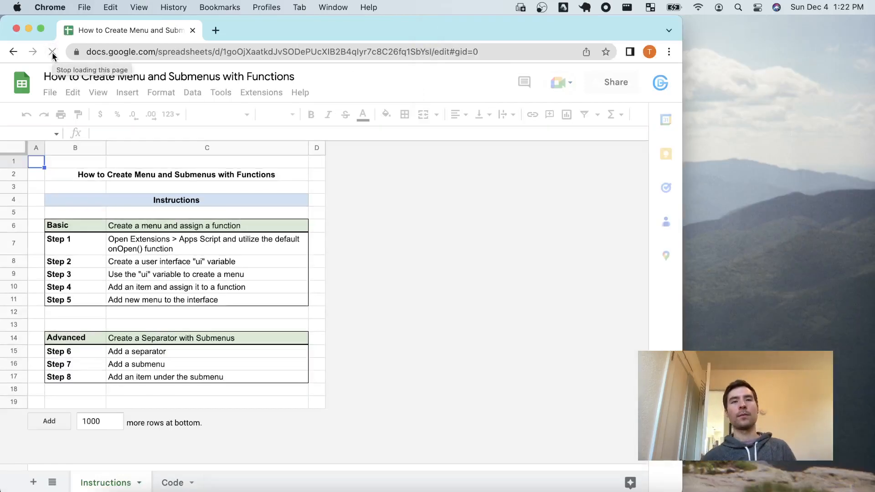
left_click(53, 52)
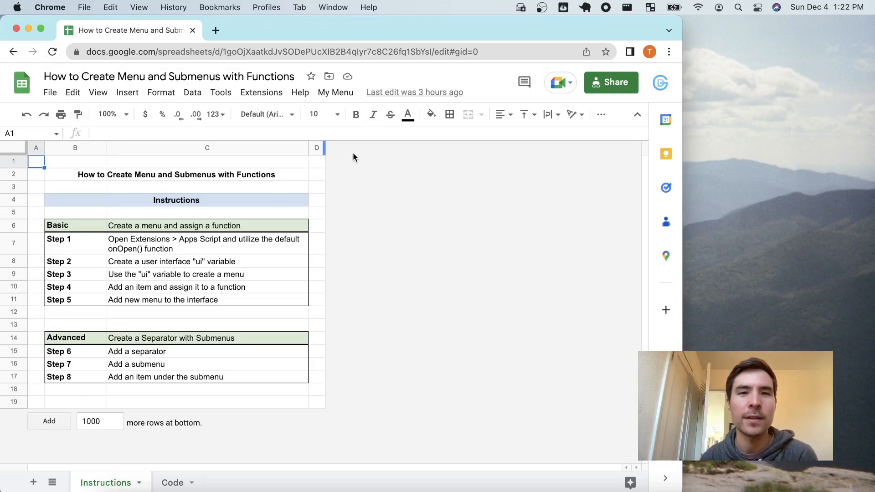
mouse_move(335, 92)
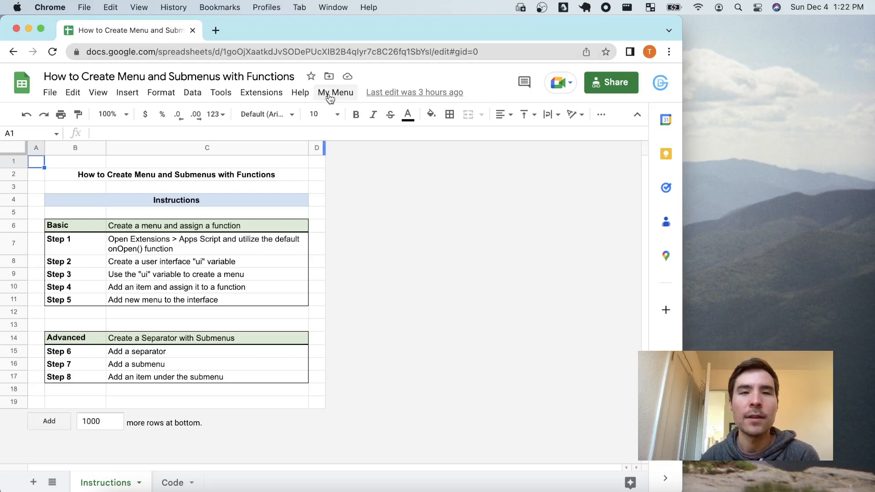
Step: Choose My Menu > Sample Function and dismiss the 'You just ran the sample function :)' alert
left_click(336, 92)
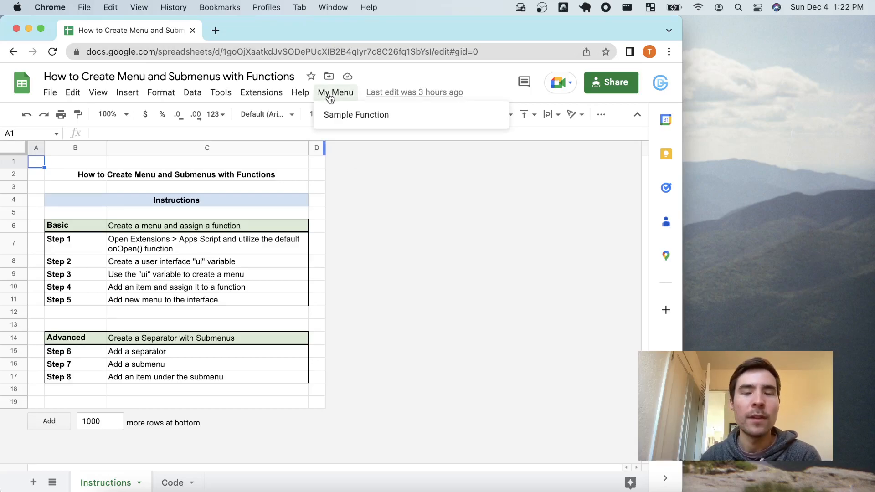
mouse_move(356, 115)
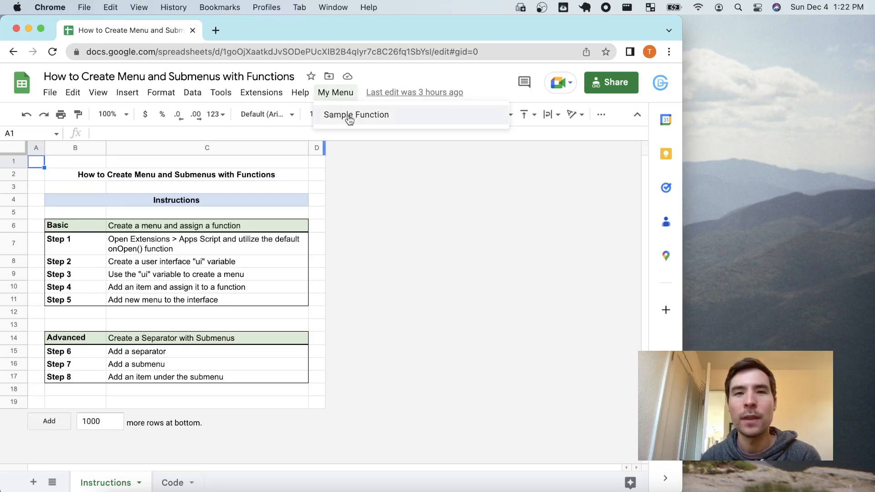
left_click(356, 114)
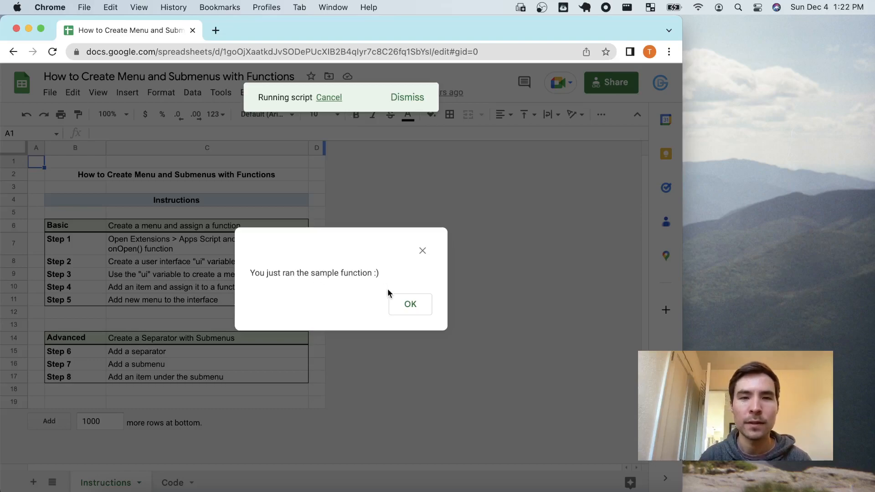
left_click(410, 304)
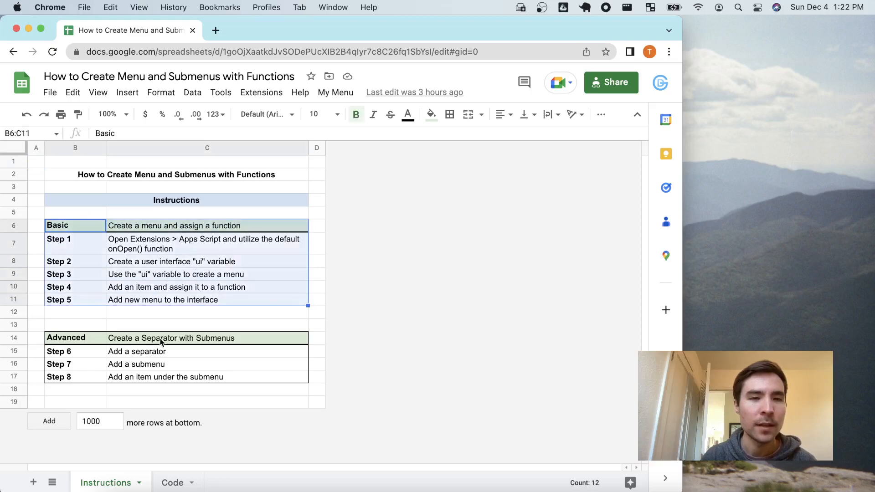
mouse_move(107, 325)
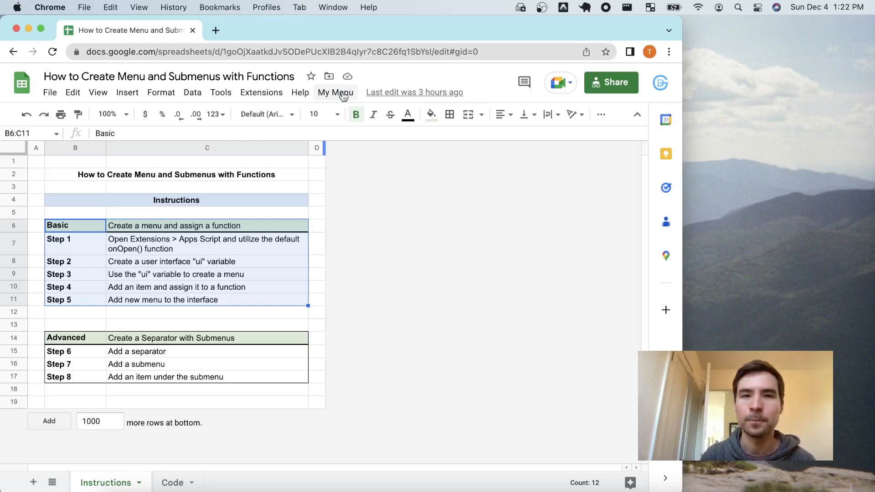
left_click(66, 338)
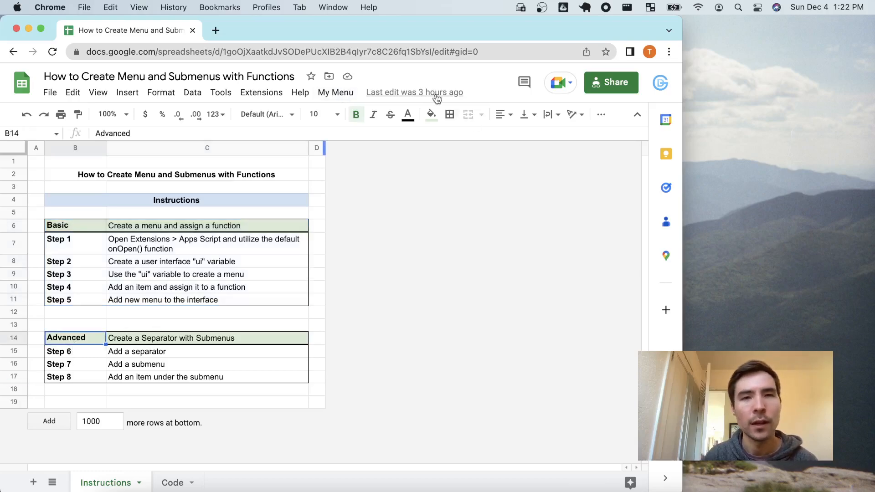
left_click(261, 92)
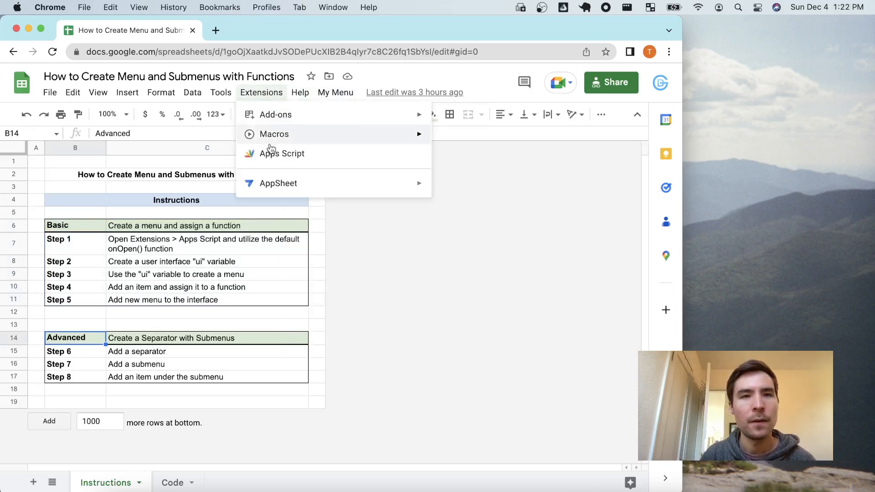
left_click(282, 153)
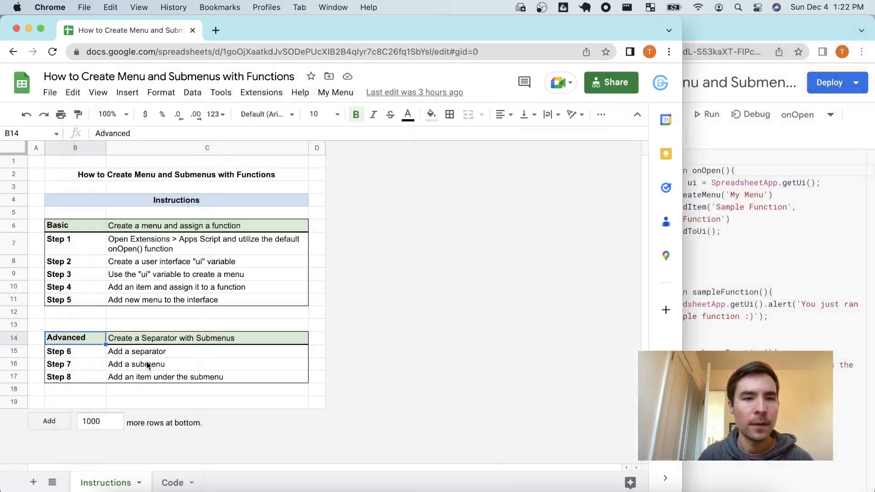
left_click(261, 92)
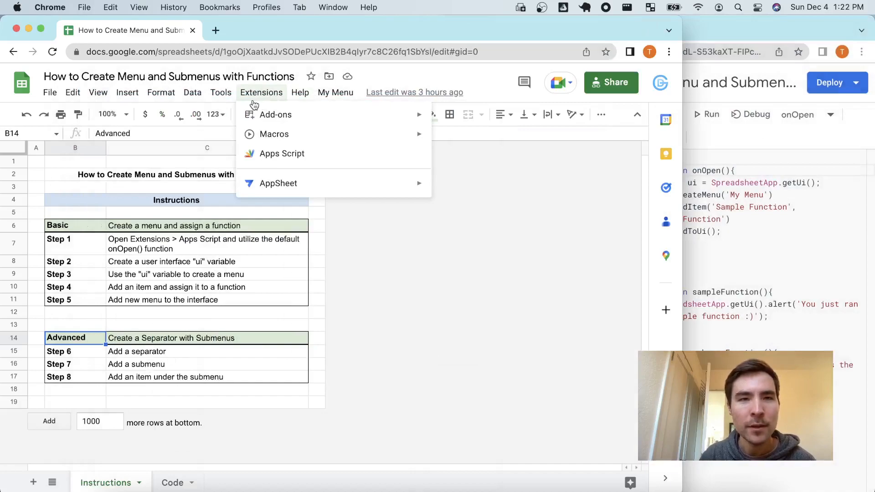
left_click(192, 92)
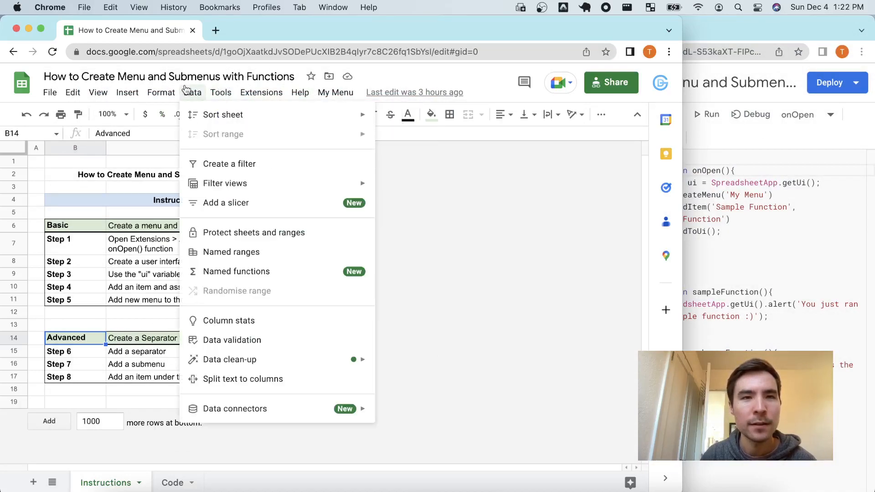
left_click(161, 93)
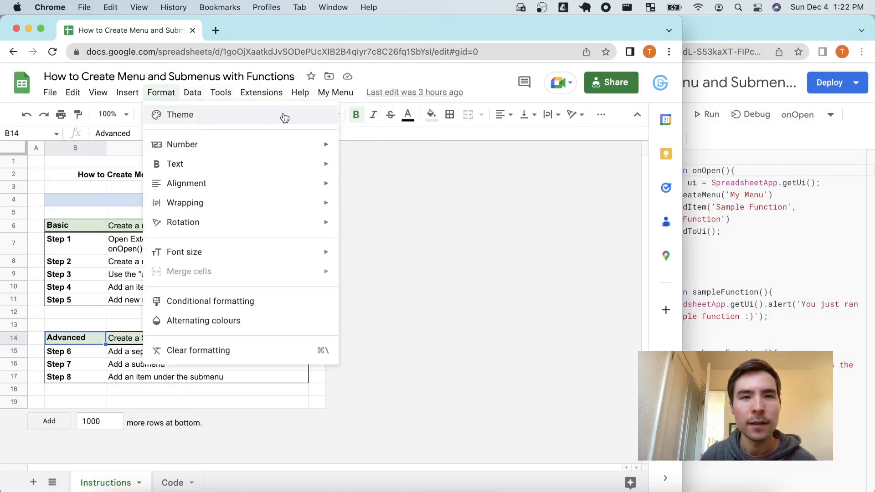
left_click(335, 92)
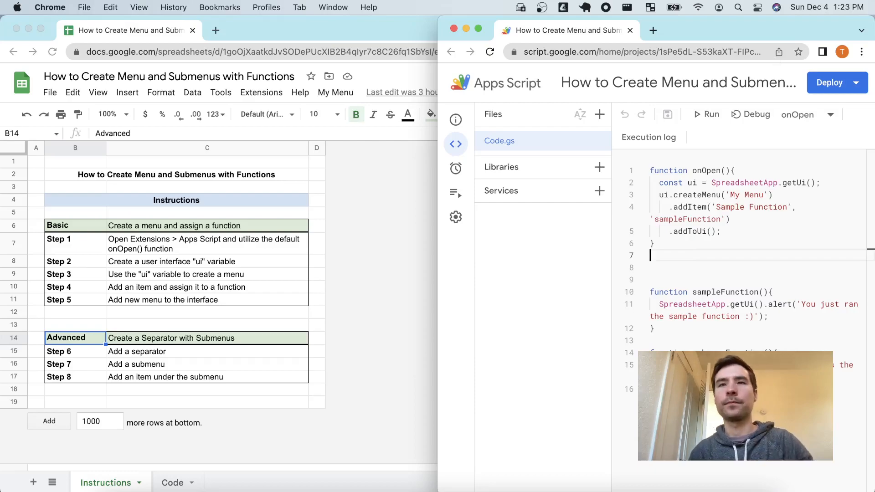
mouse_move(649, 136)
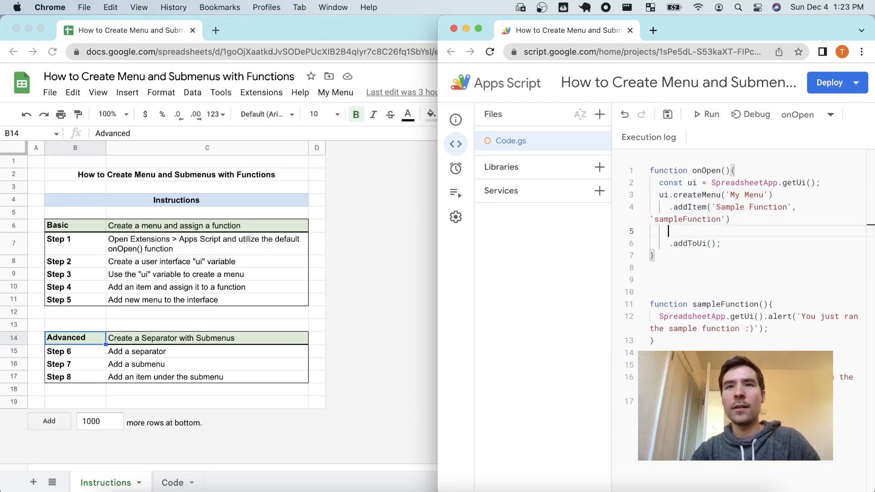
Step: Append .addSeparator() after addItem, run onOpen, and check My Menu in the sheet
type(".addSeparator")
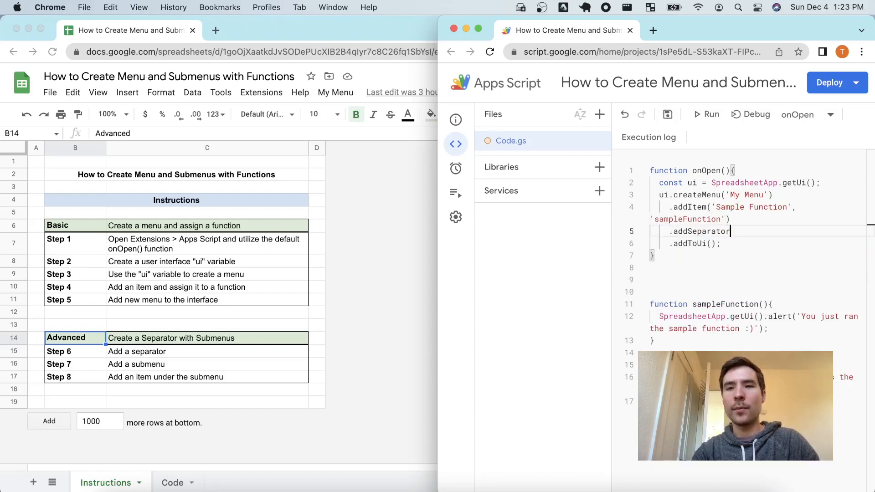
type("()")
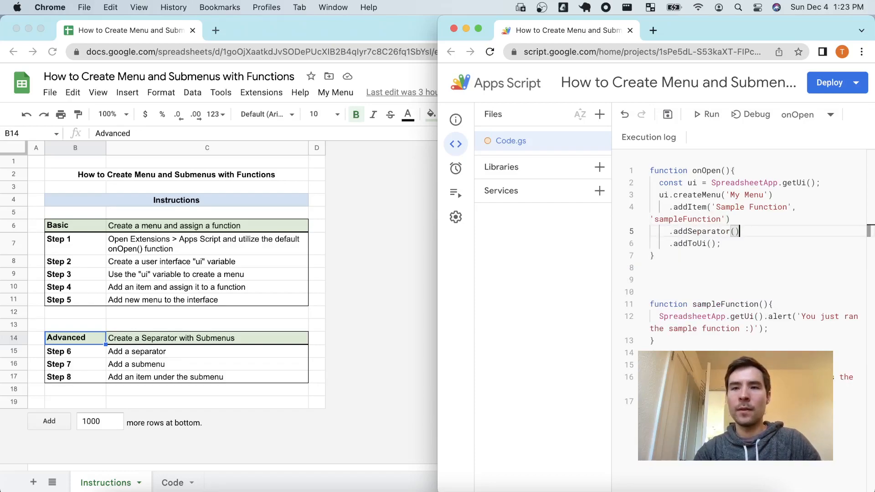
mouse_move(716, 107)
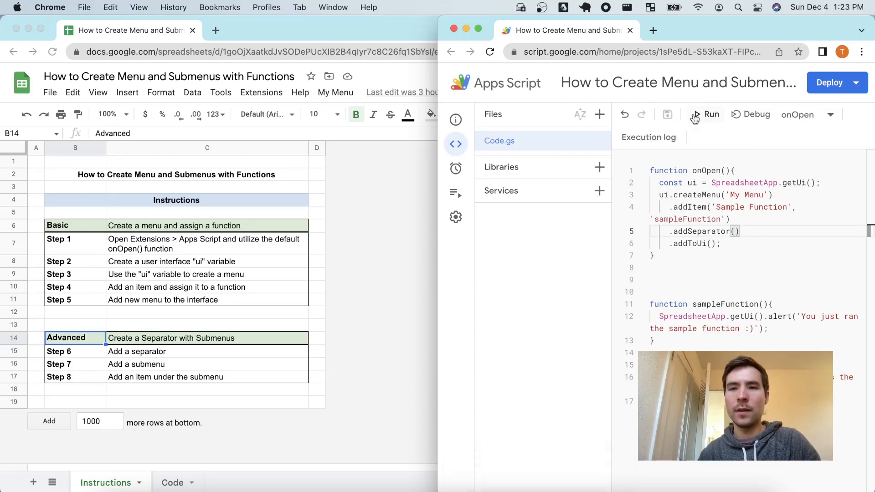
left_click(706, 115)
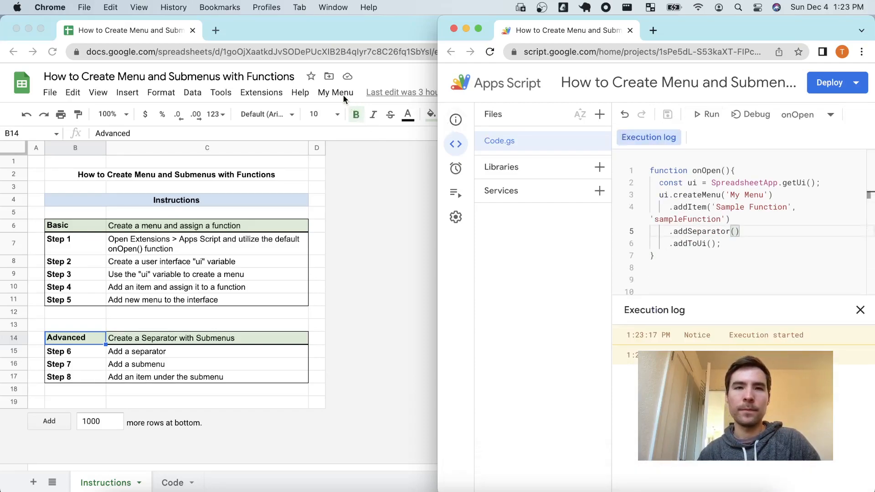
left_click(336, 92)
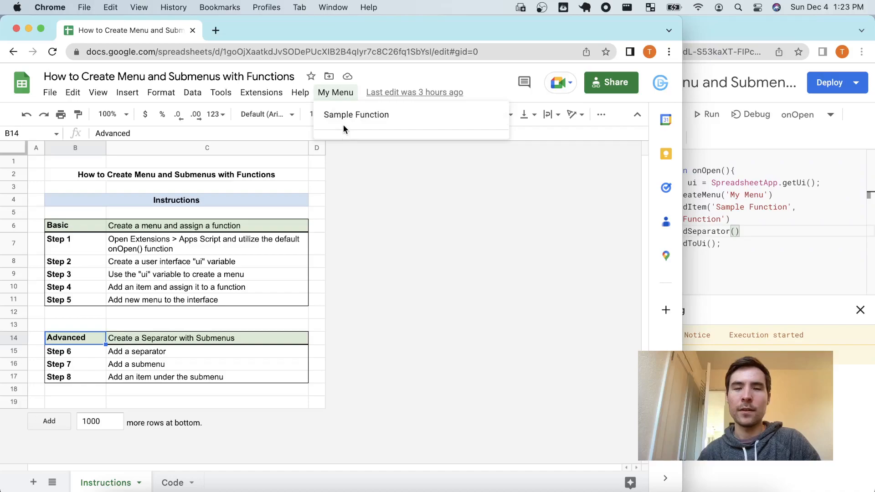
mouse_move(487, 265)
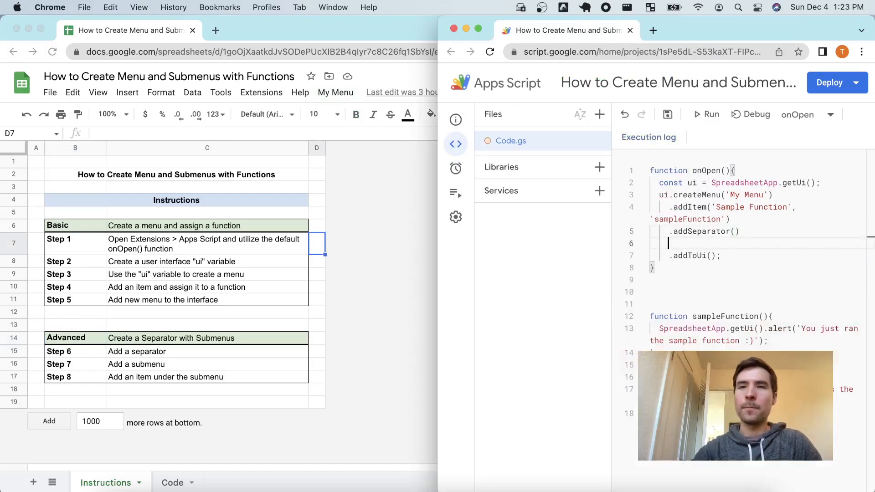
Step: Add .addSubMenu(ui.createMenu('Submenu')) after the separator and run onOpen
type(".addSubMenu(")
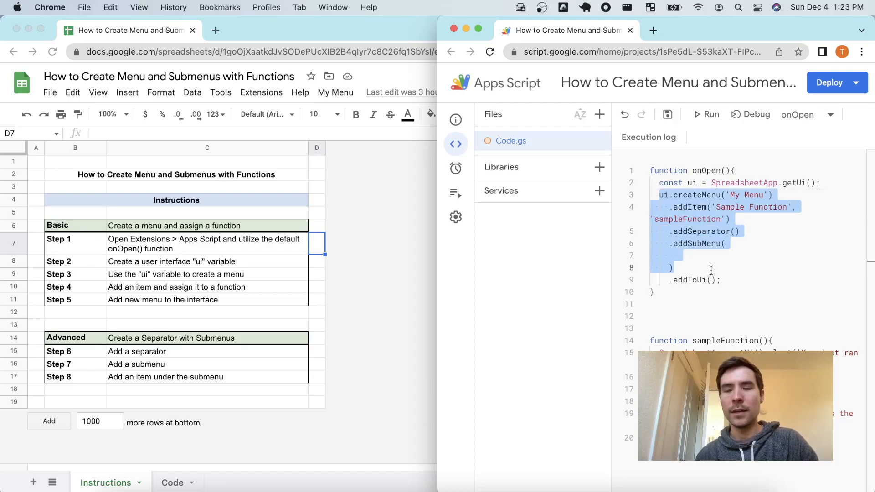
left_click(741, 244)
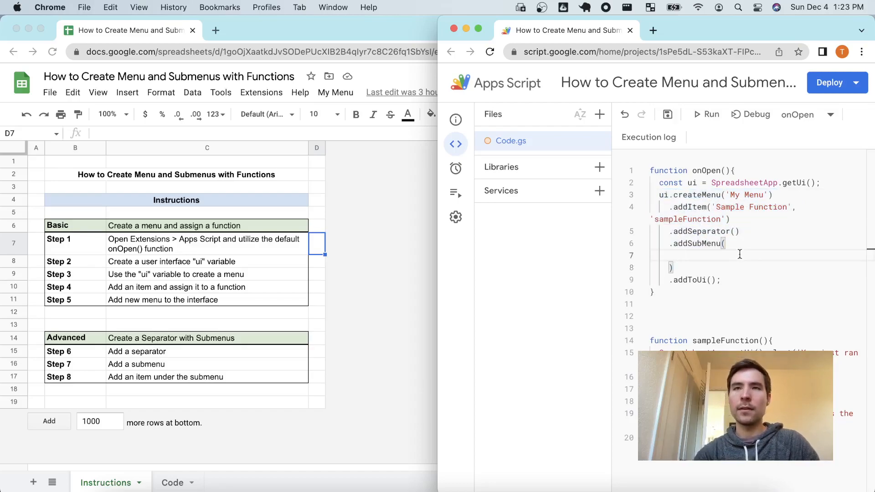
type("ui.createMenu('")
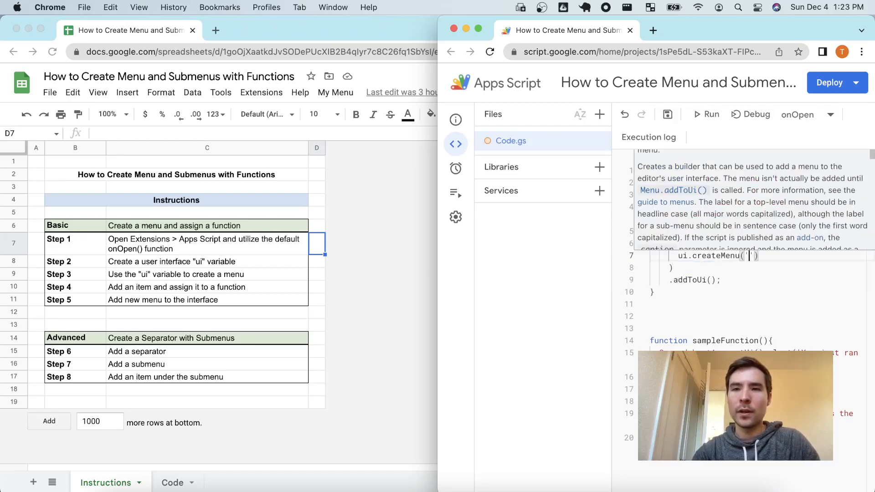
type("Submenu")
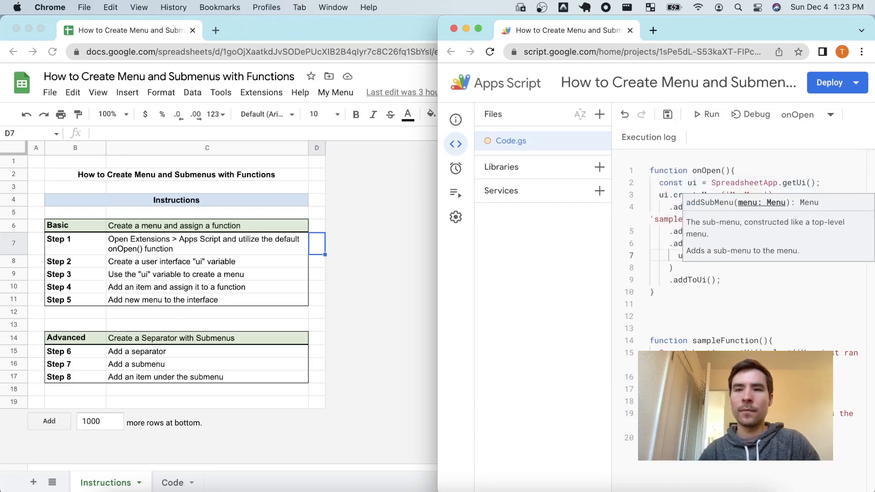
left_click(808, 259)
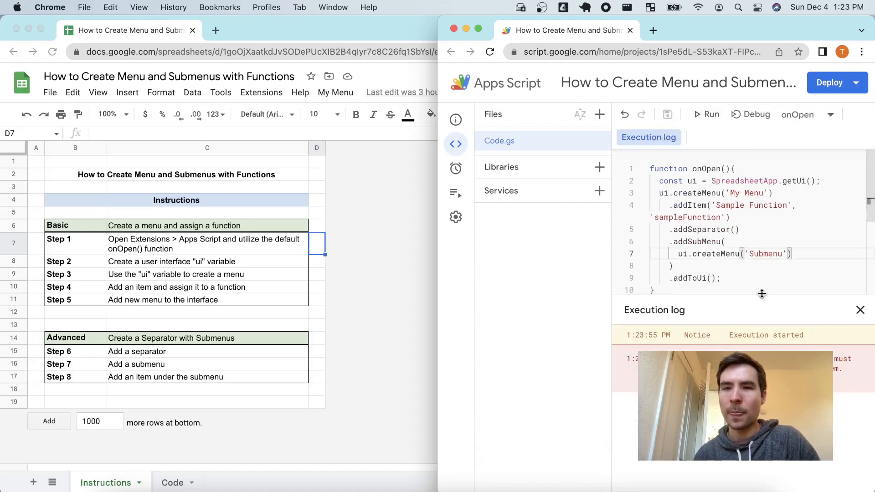
double_click(714, 253)
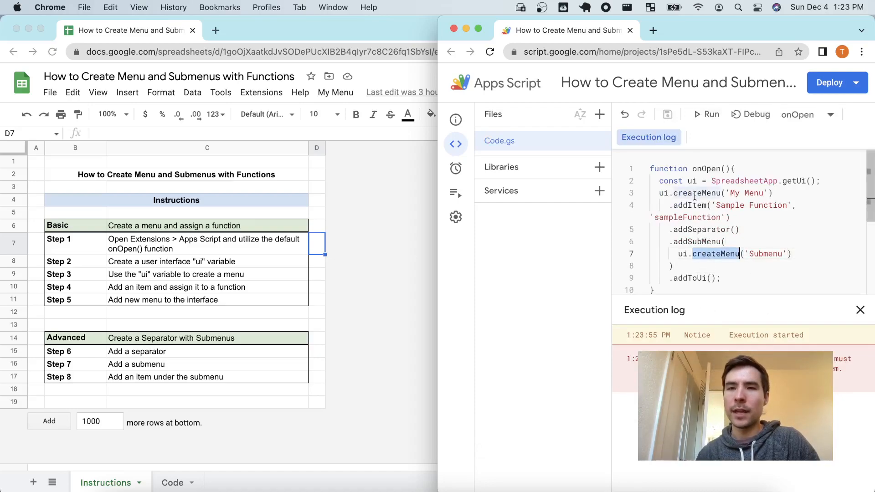
left_click(788, 254)
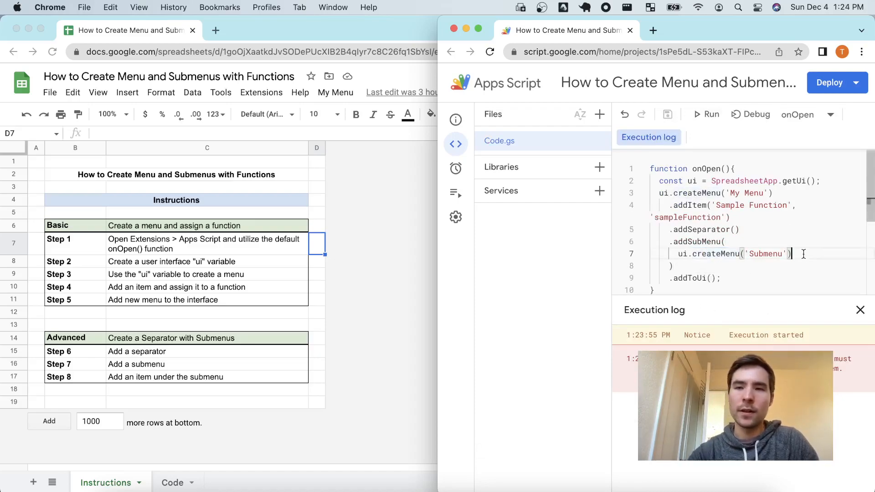
Step: Add .addItem('Submenu Function', 'submenuFunction') under the Submenu, save, and run onOpen
key("Enter")
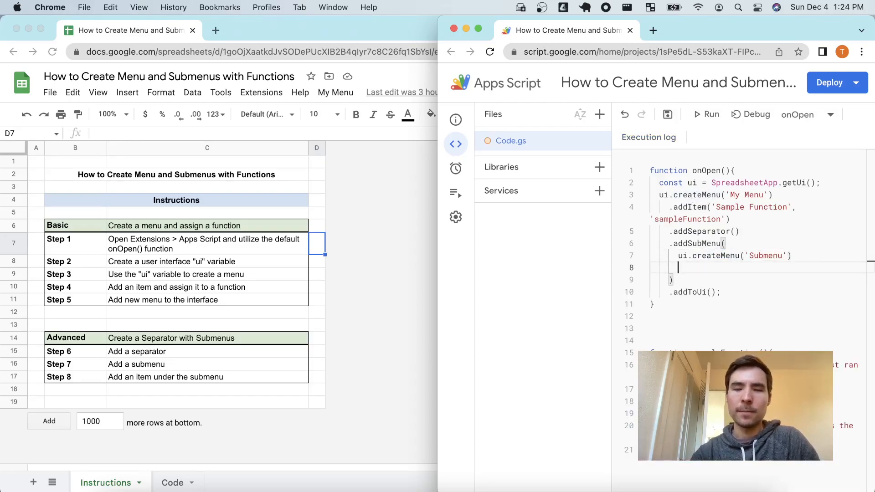
type(".addItem('Submenu Function")
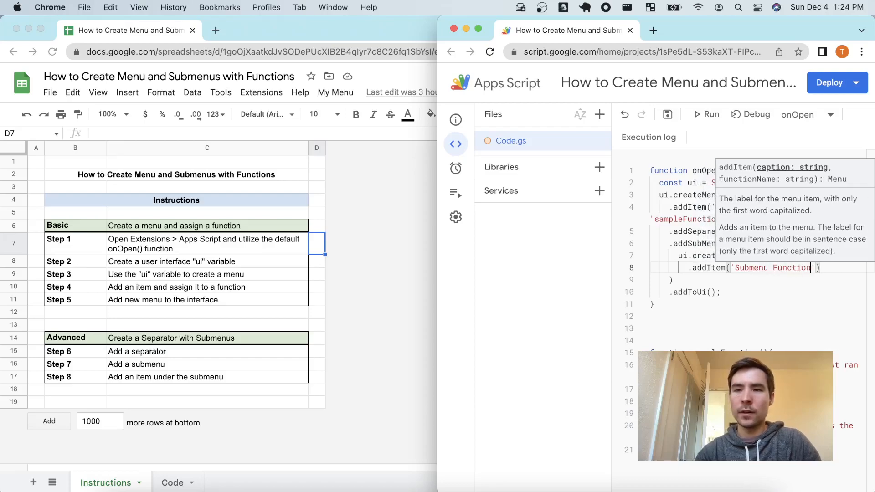
type(", 'submenuFunction")
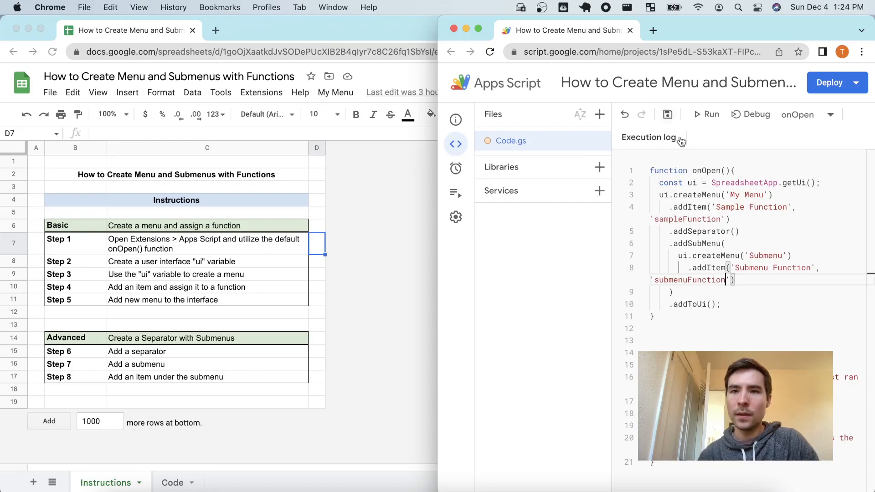
left_click(667, 114)
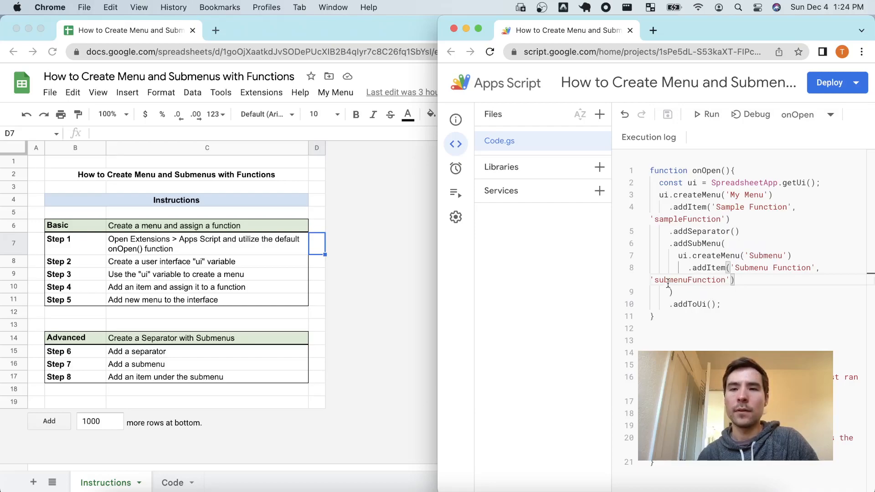
mouse_move(710, 114)
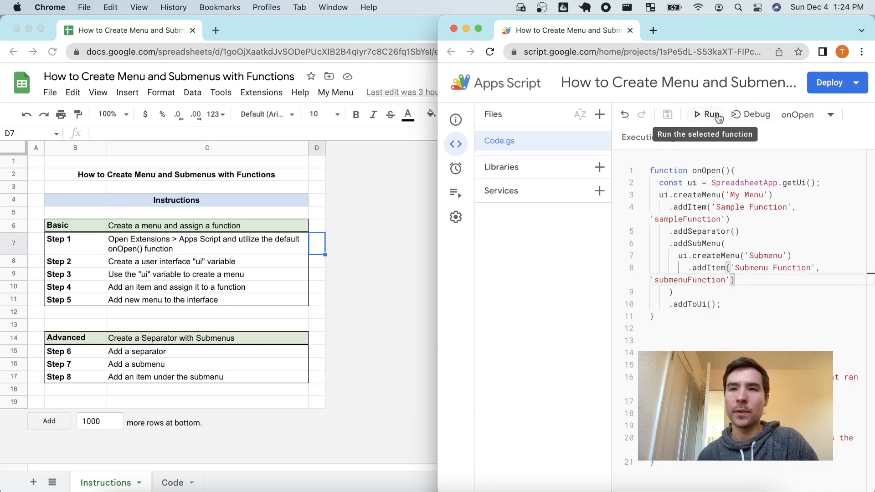
left_click(710, 115)
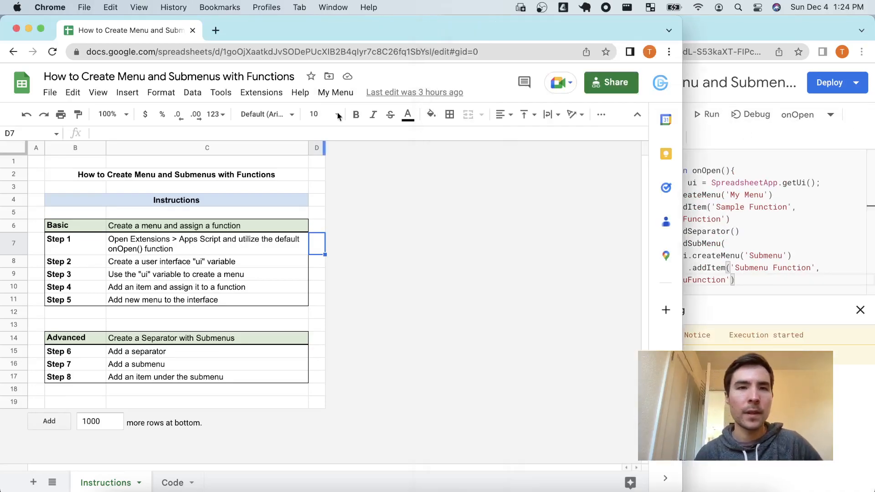
Step: Run My Menu > Submenu > Submenu Function and dismiss the 'This is the submenu function!' alert
left_click(336, 92)
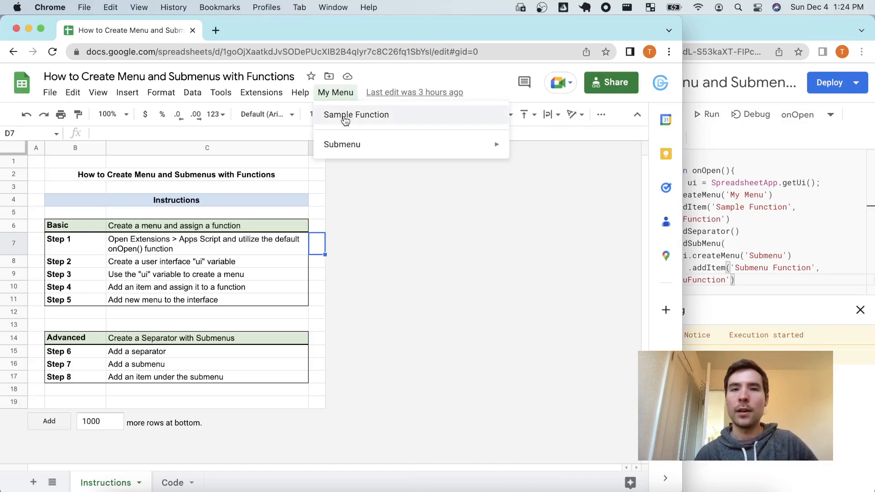
mouse_move(342, 144)
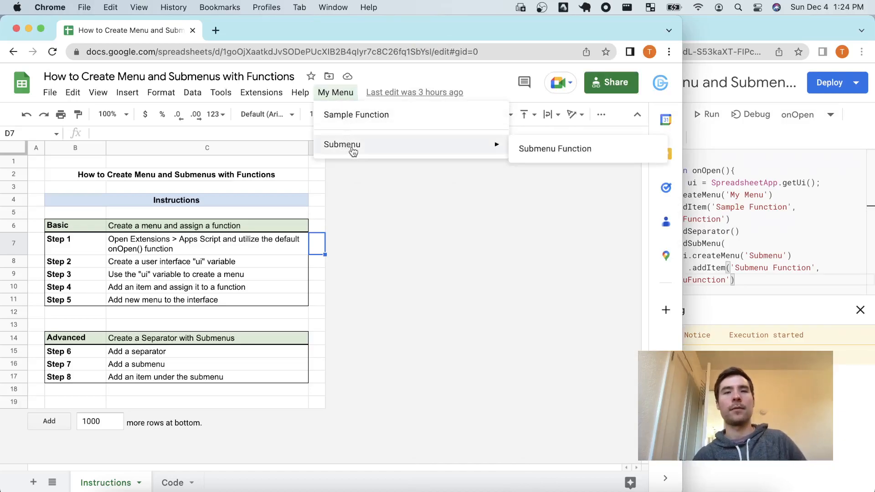
left_click(555, 149)
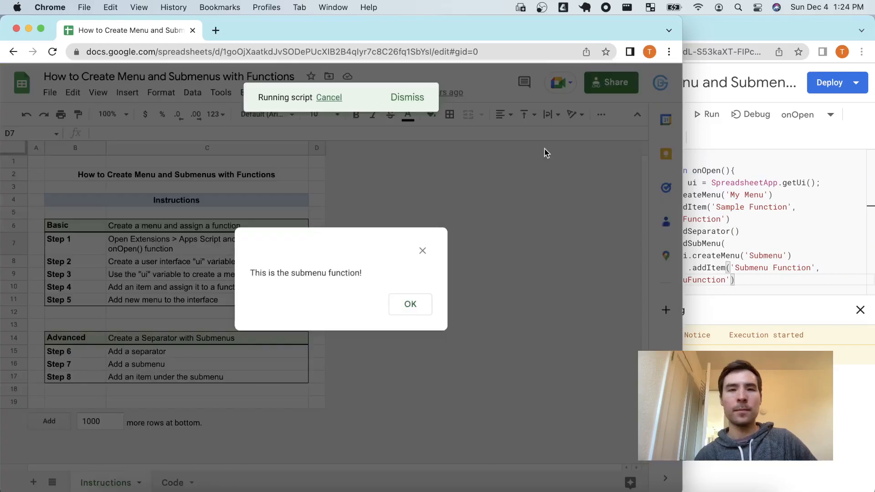
mouse_move(372, 295)
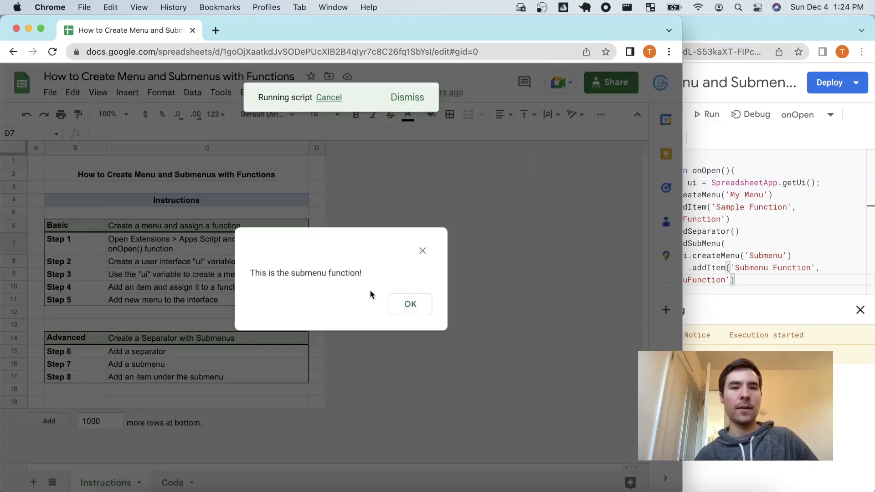
left_click(410, 304)
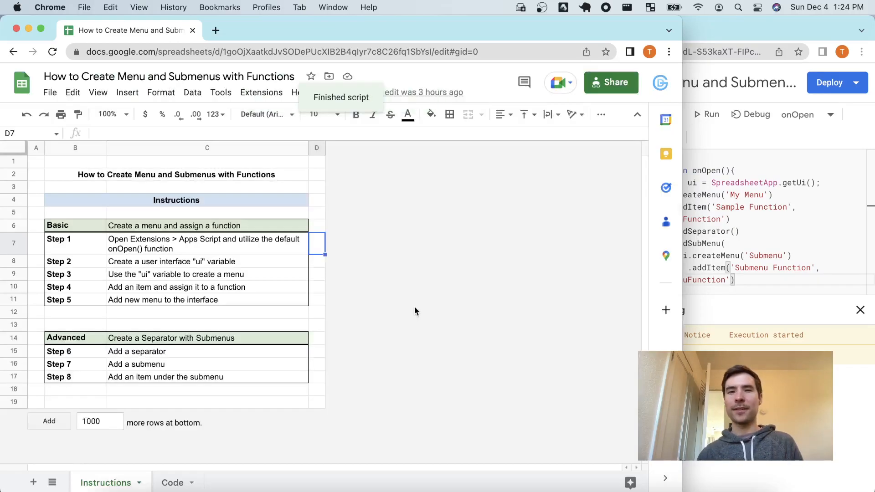